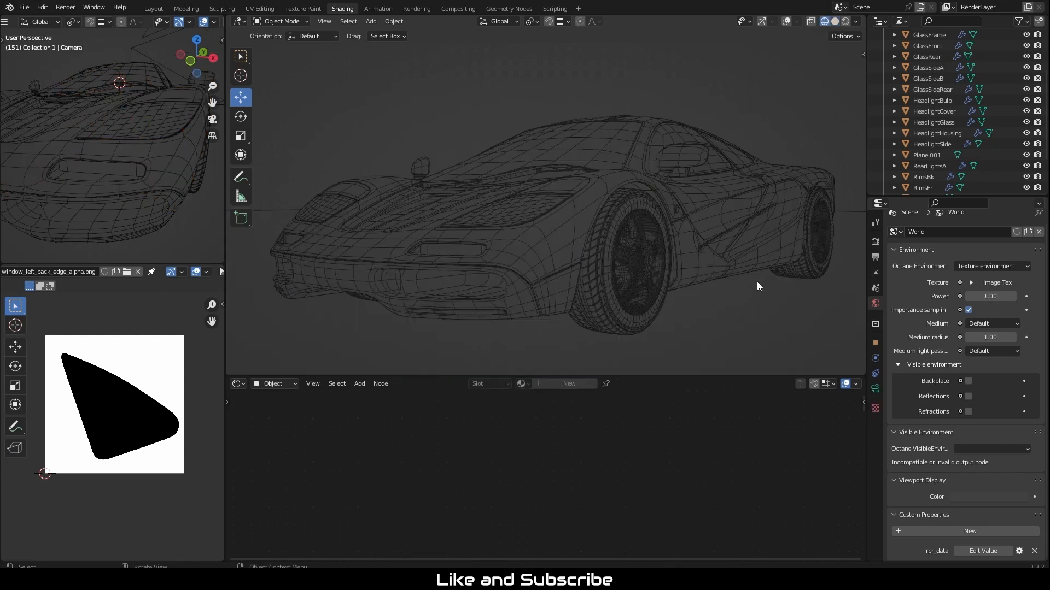
Switch the viewport to Rendered shading and show the Render Properties with Octane kernel settings
click(855, 21)
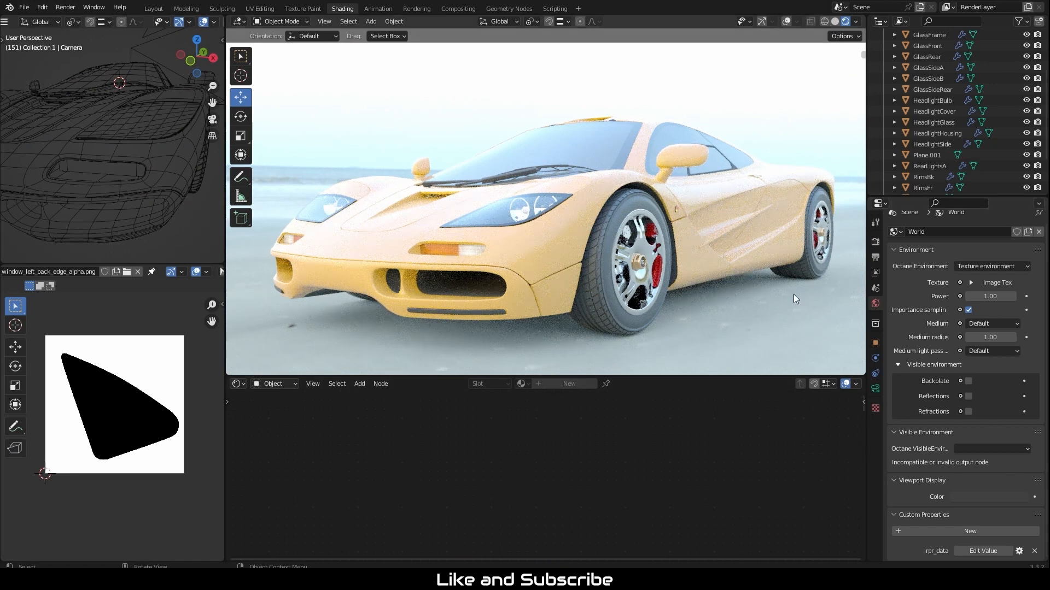
click(875, 242)
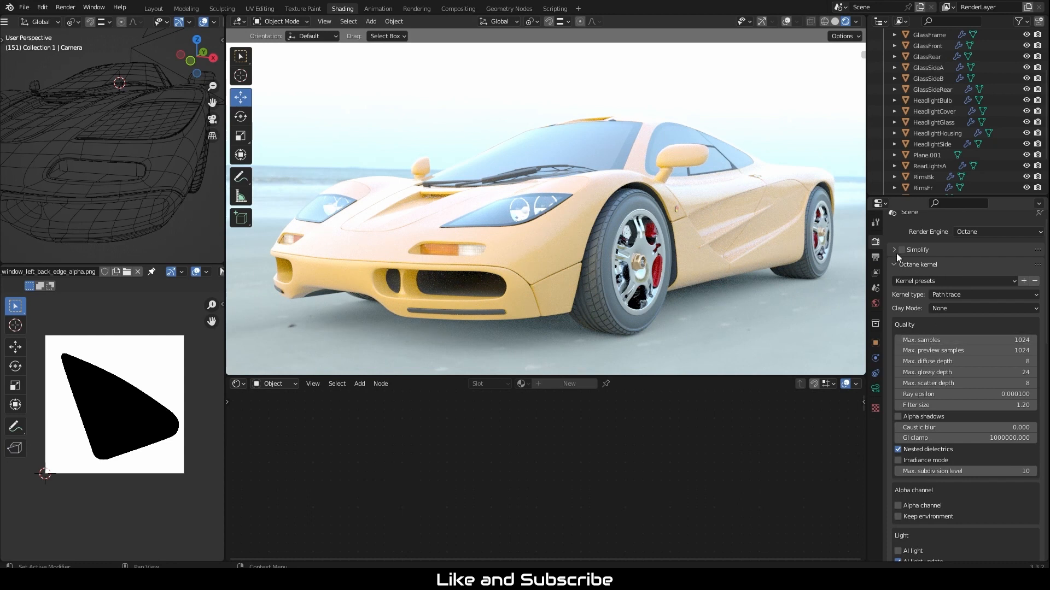
Collapse the Octane kernel panel and set Color Management Display Device to None
click(875, 244)
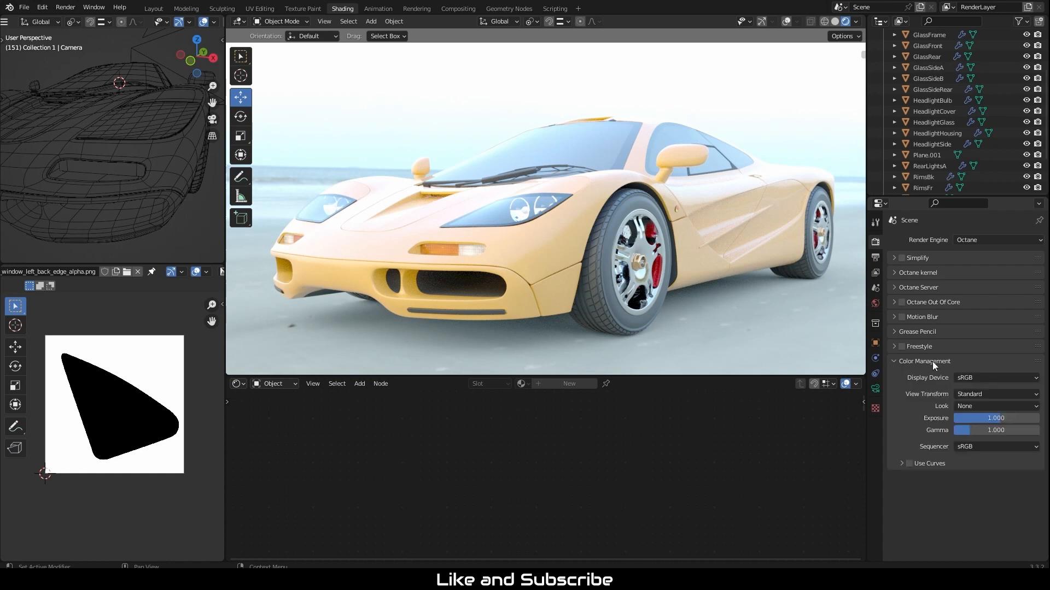
click(995, 378)
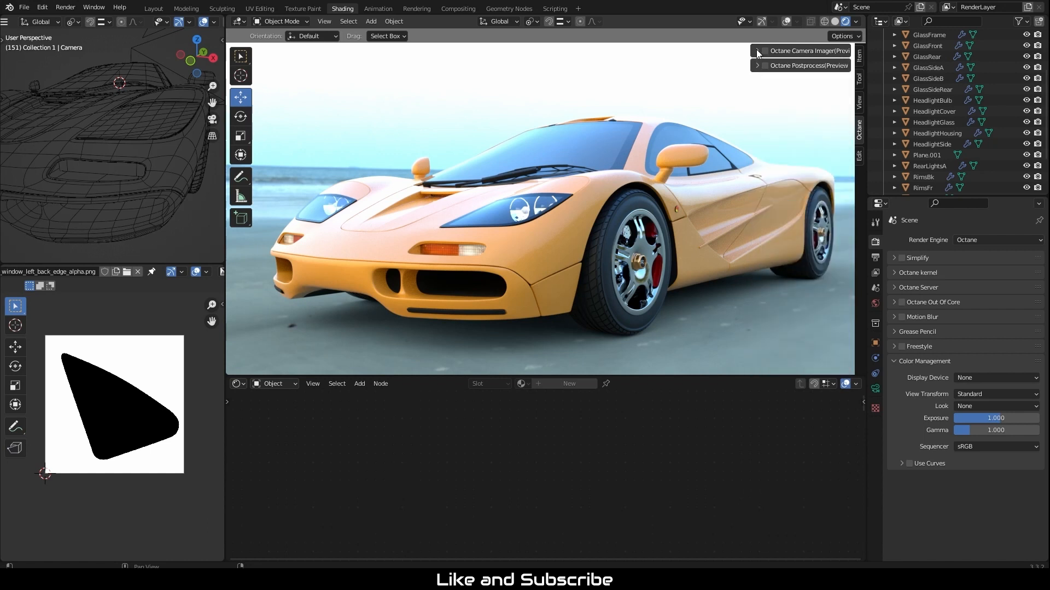
Enable Octane Camera Imager (Preview Mode) in the sidebar and reveal its Tone Mapping section
click(762, 51)
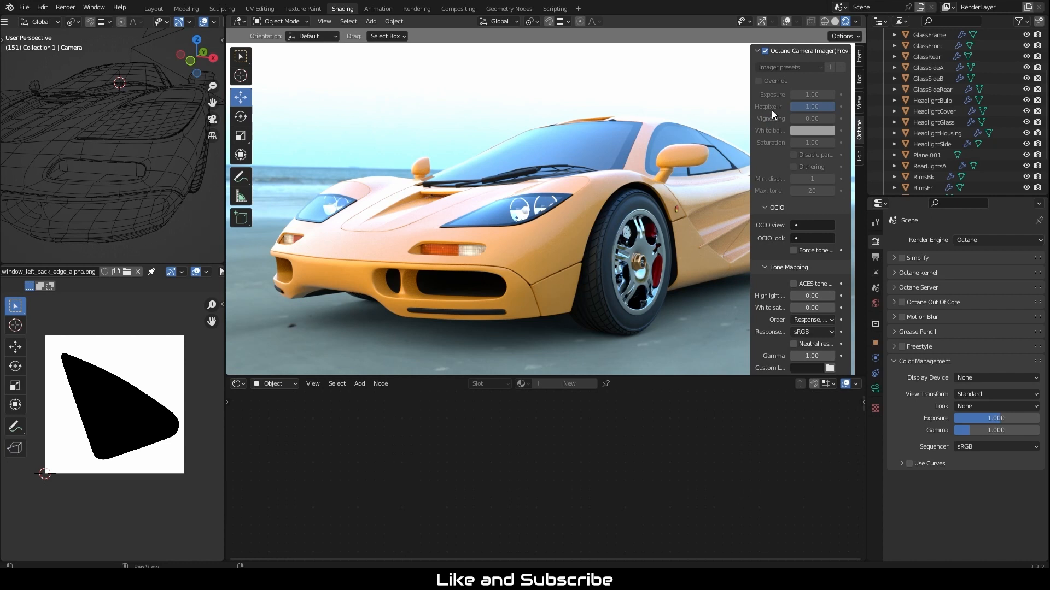
click(757, 50)
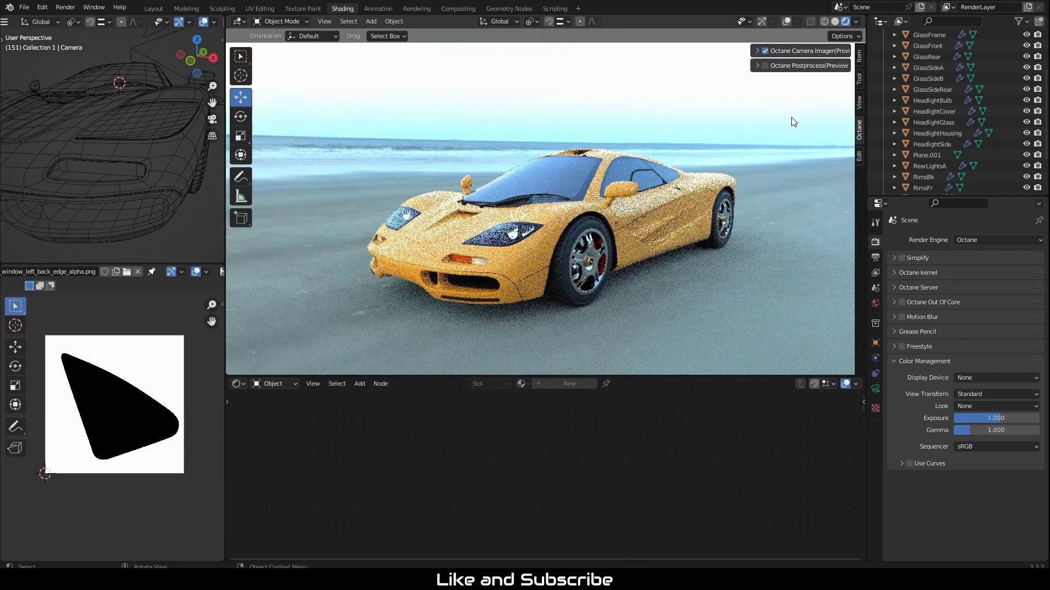
click(757, 65)
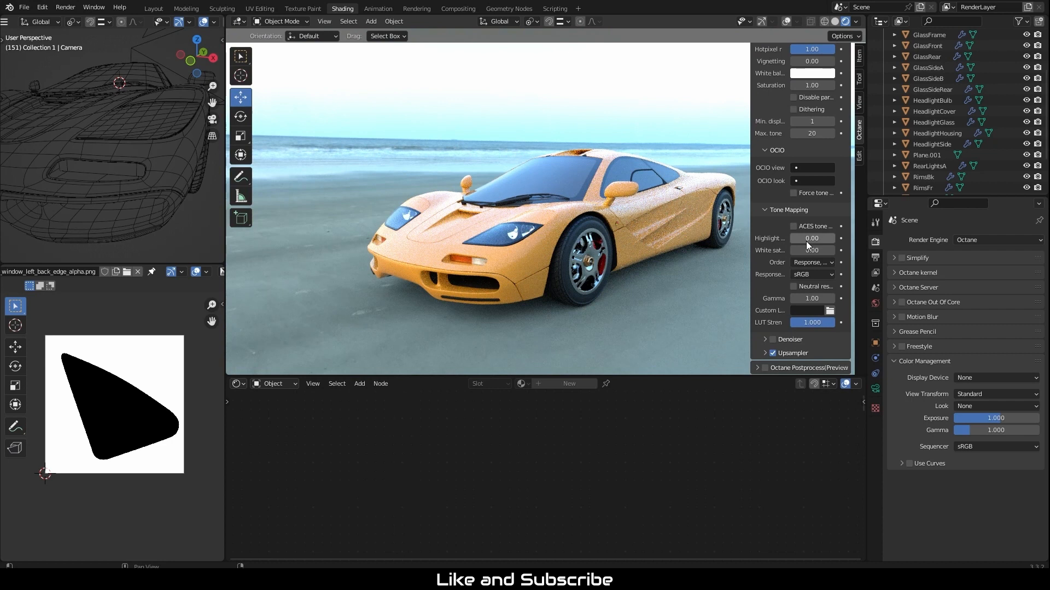
mouse_move(812, 275)
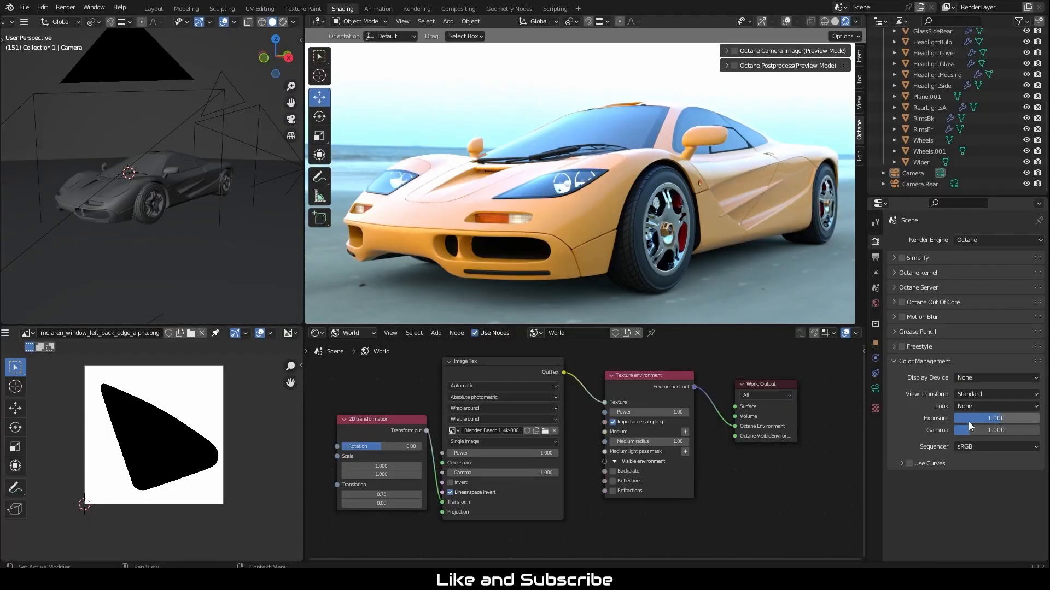
Enable the camera's Octane Camera Imager (Render Mode) and expand its Tone Mapping options
click(924, 361)
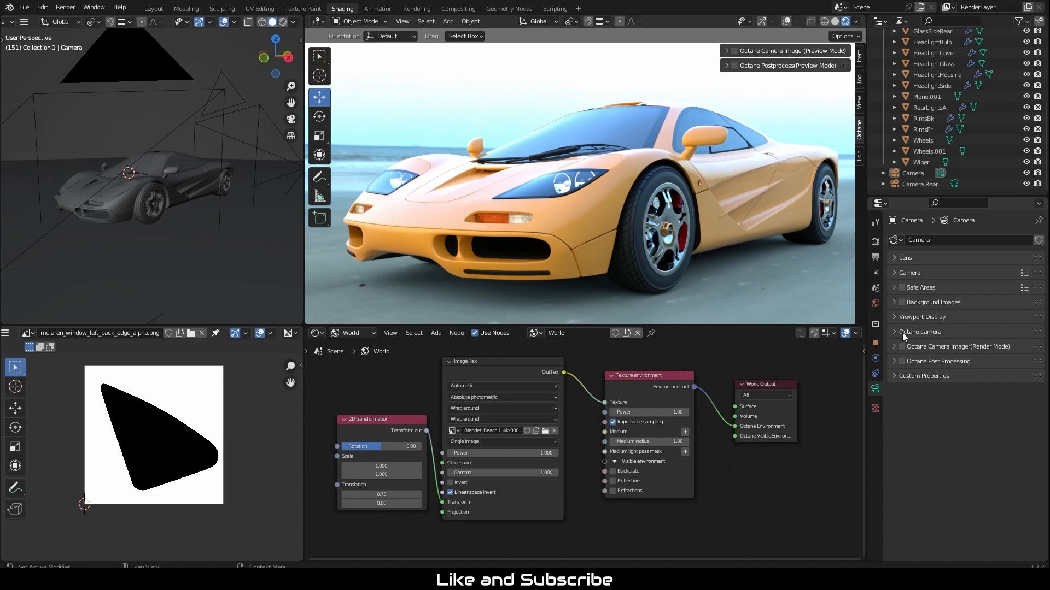
click(957, 346)
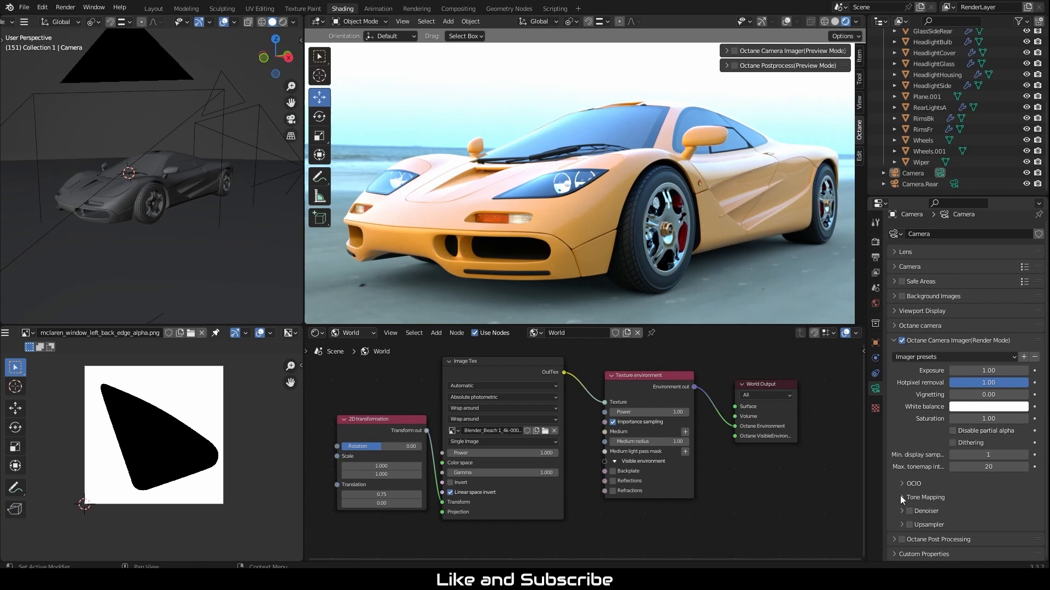
click(926, 497)
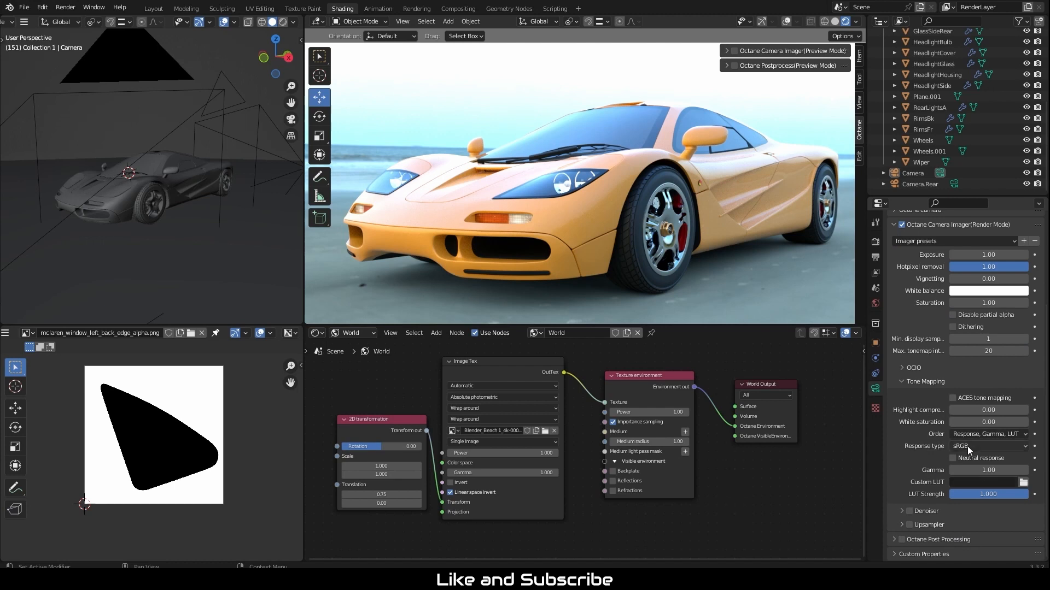
Compare the Linear/off response curve, then keep Response type at sRGB
click(988, 446)
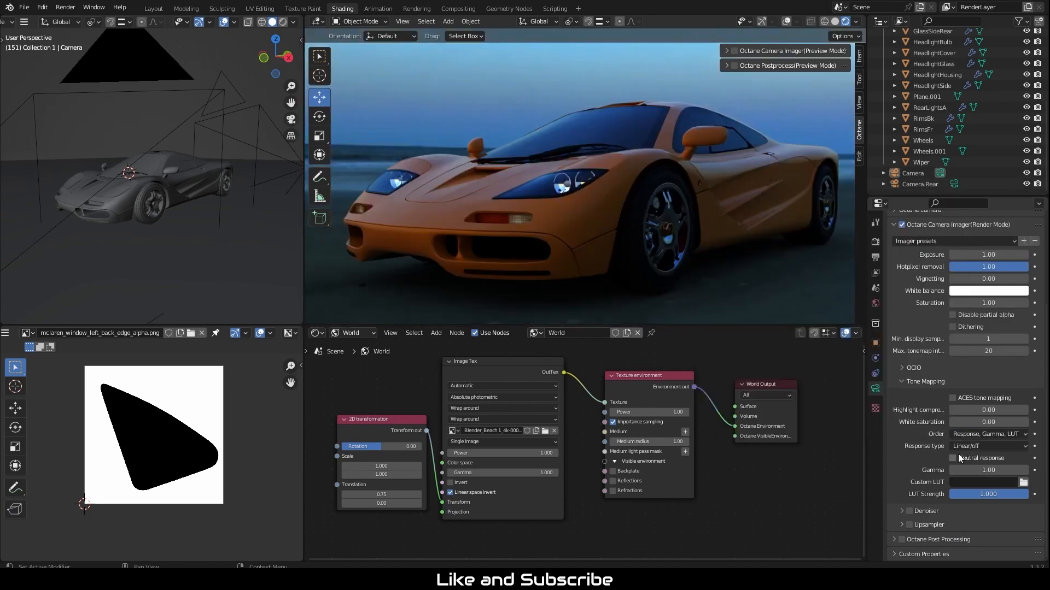
click(988, 446)
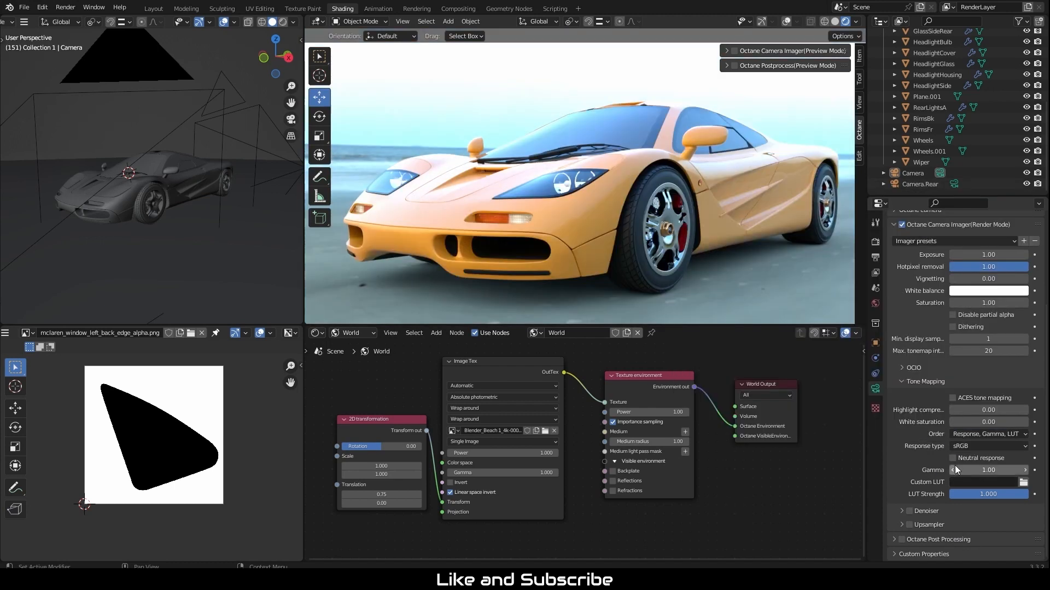
click(987, 446)
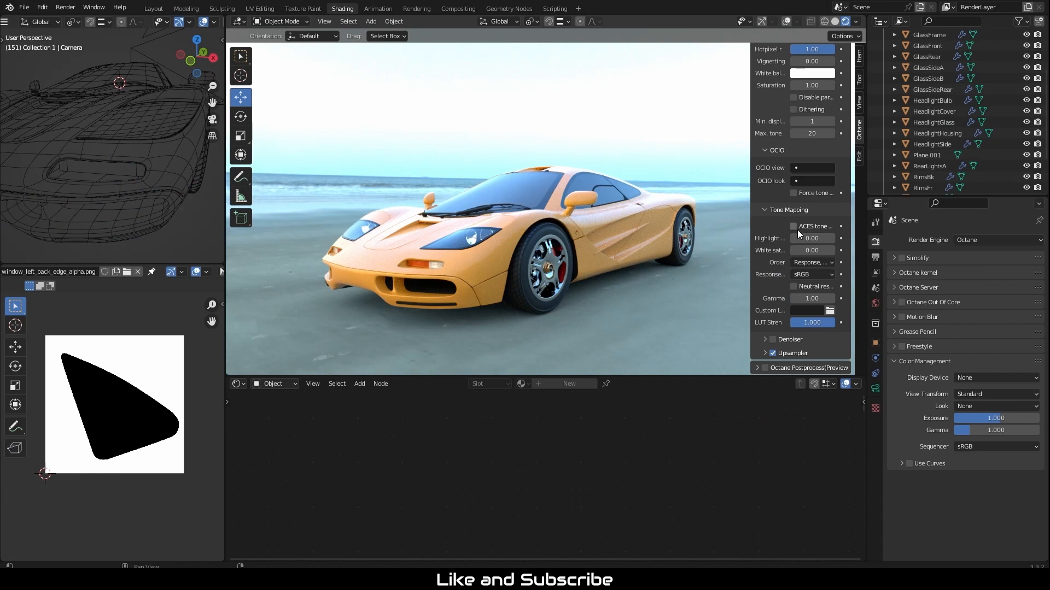
Set the preview Response type to the Kodak Gold 200CD film curve
click(812, 275)
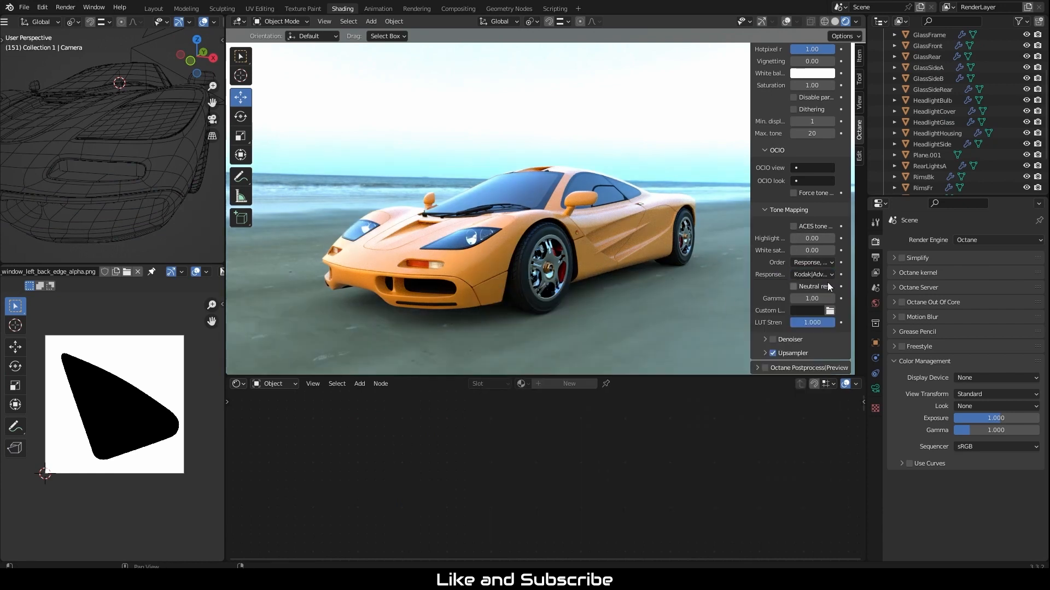
click(812, 275)
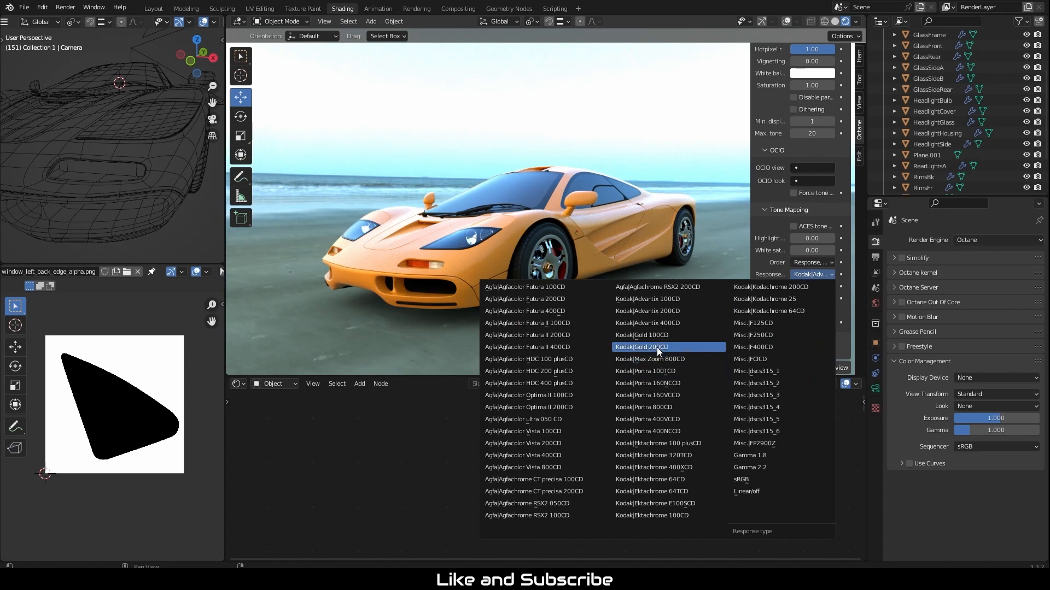
click(644, 347)
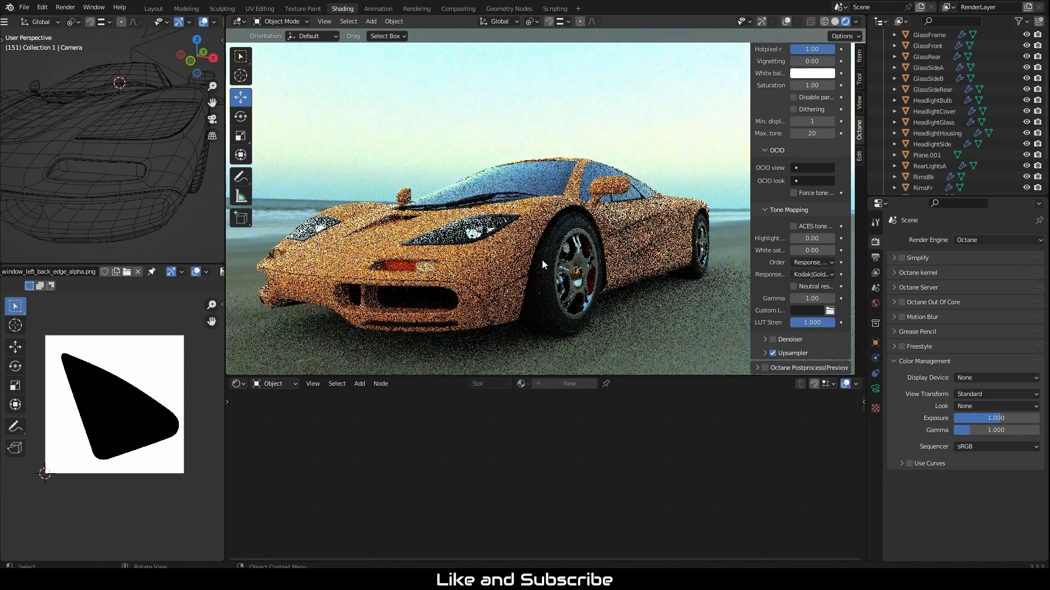
Switch to a brighter Misc. dscs response curve and review the tone mapping Order choices
click(812, 274)
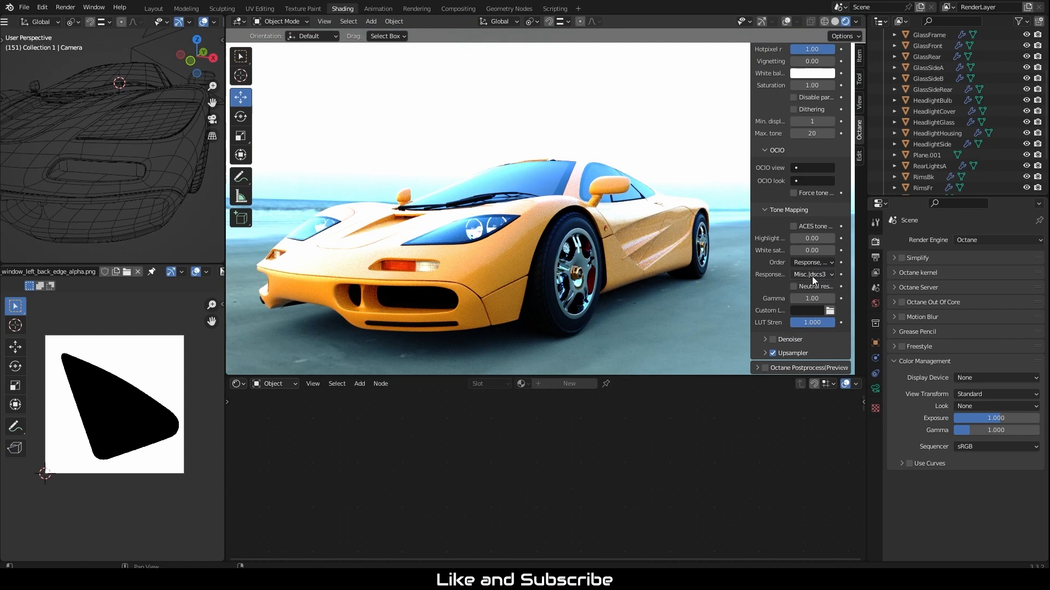
click(812, 262)
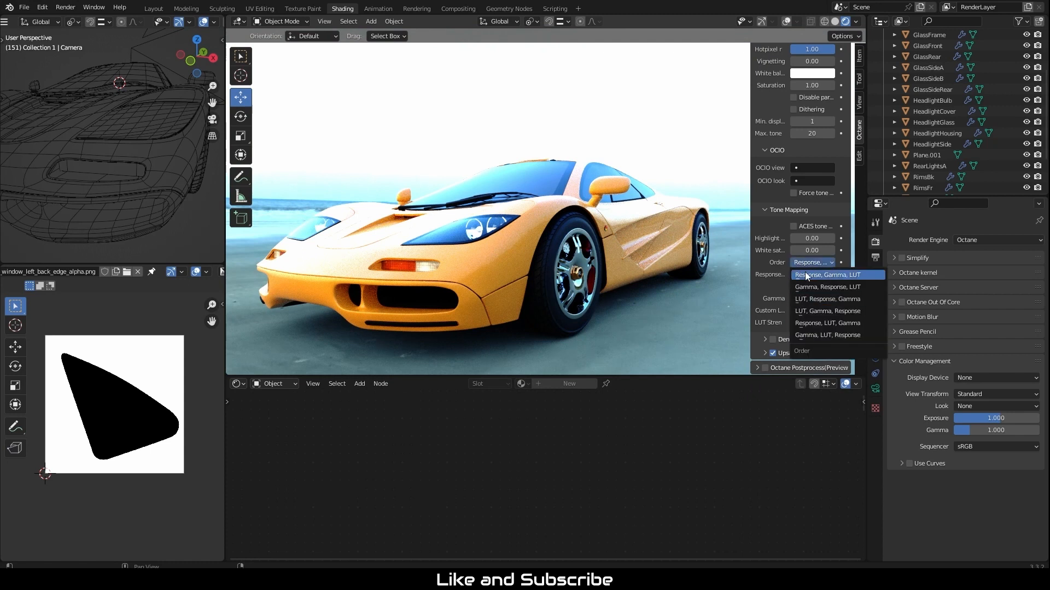
Keep Order as Response, Gamma, LUT and apply an Agfa Agfacolor response curve, browsing others
click(828, 274)
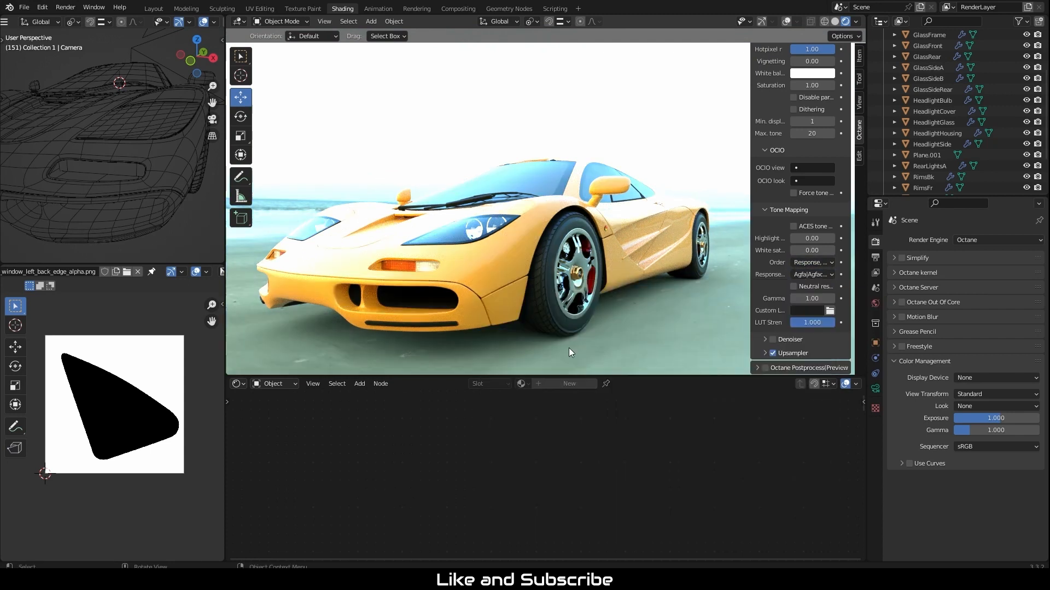
click(811, 274)
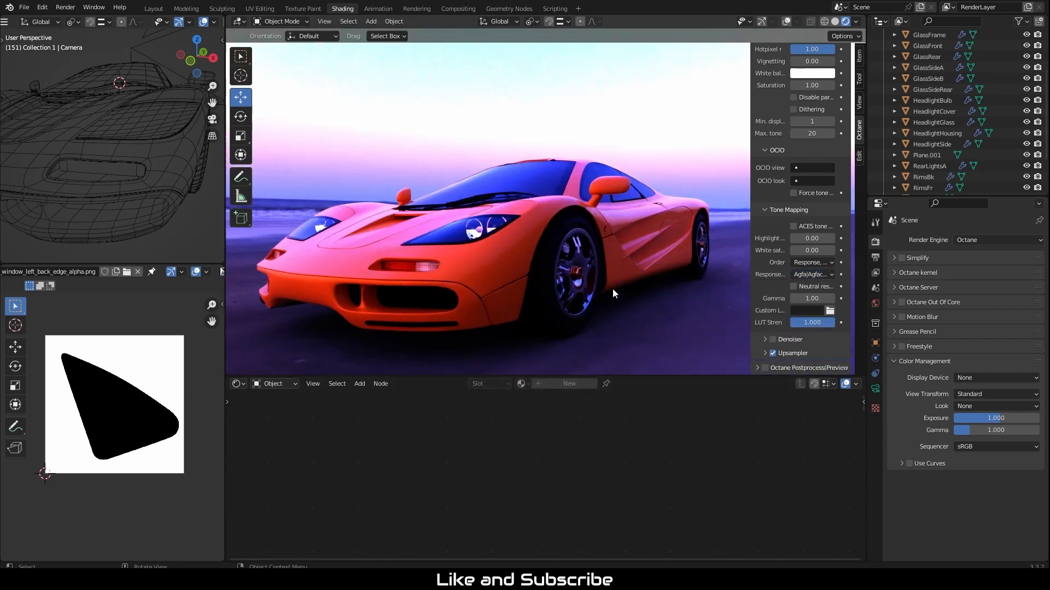
click(812, 275)
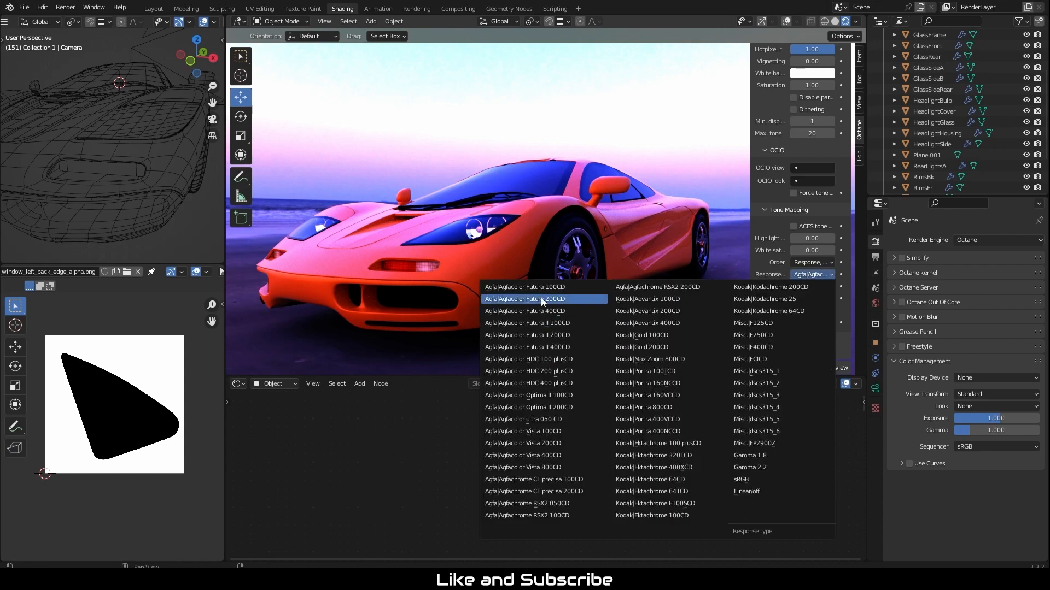